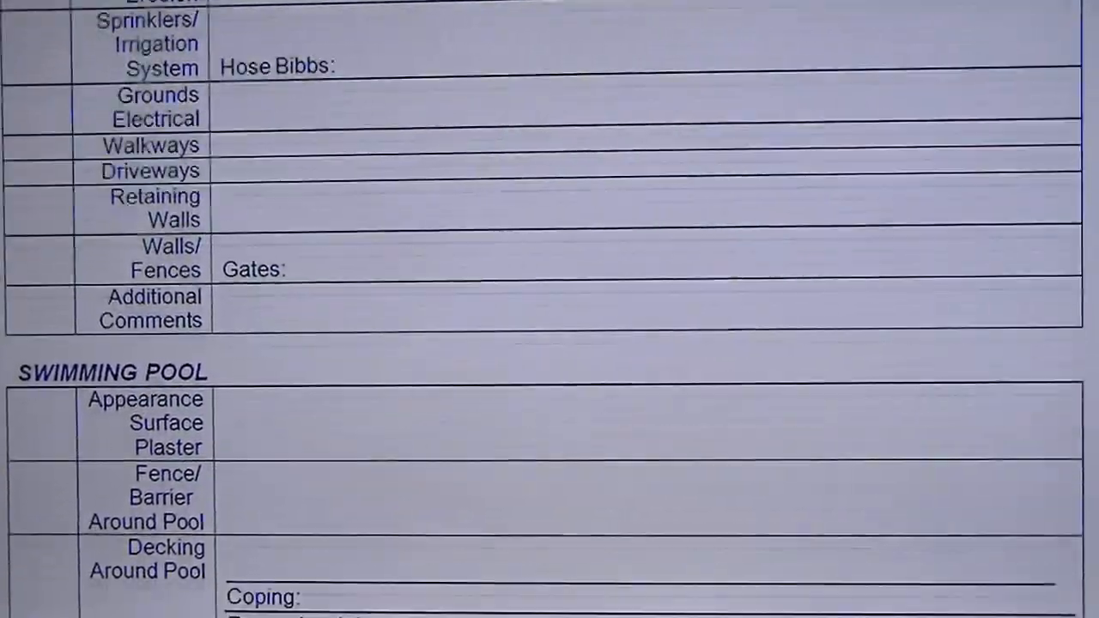
scroll(down, 3)
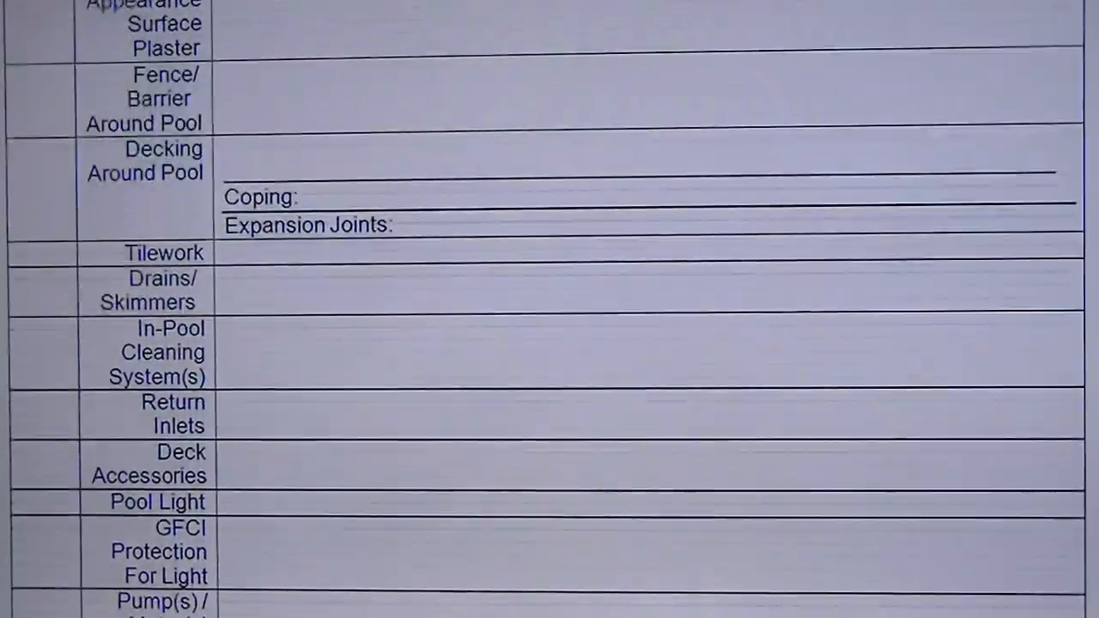
scroll(down, 3)
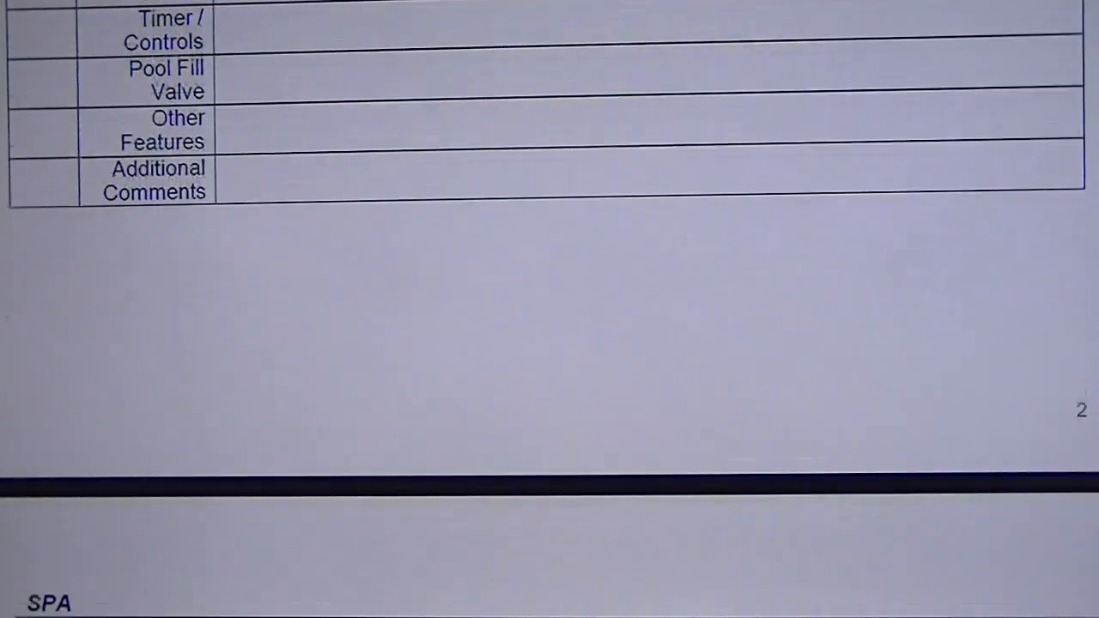
scroll(down, 3)
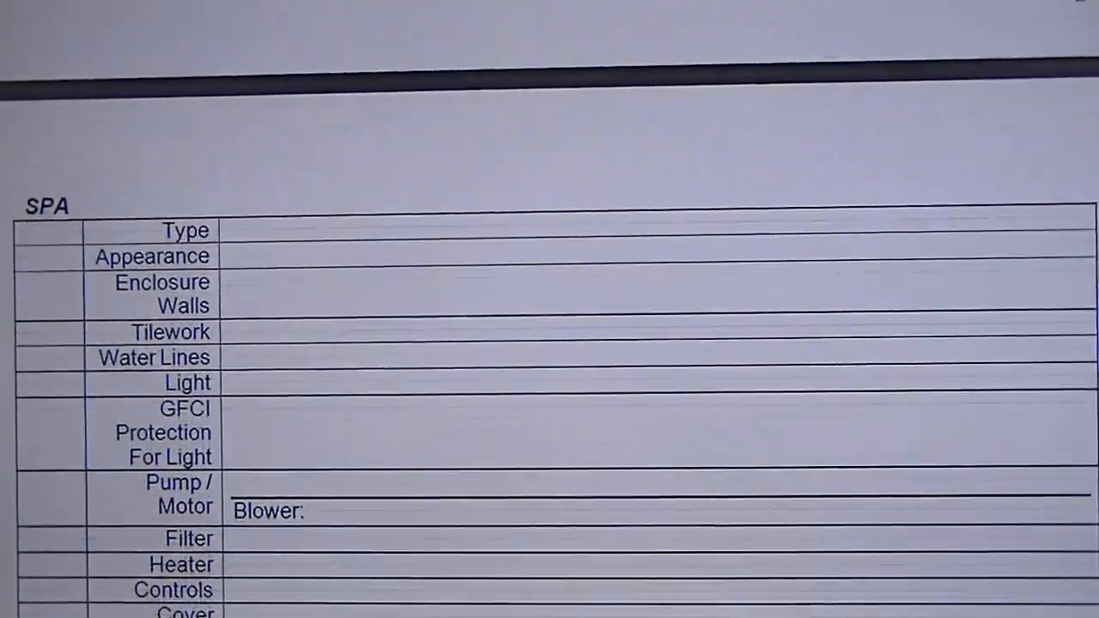
scroll(down, 3)
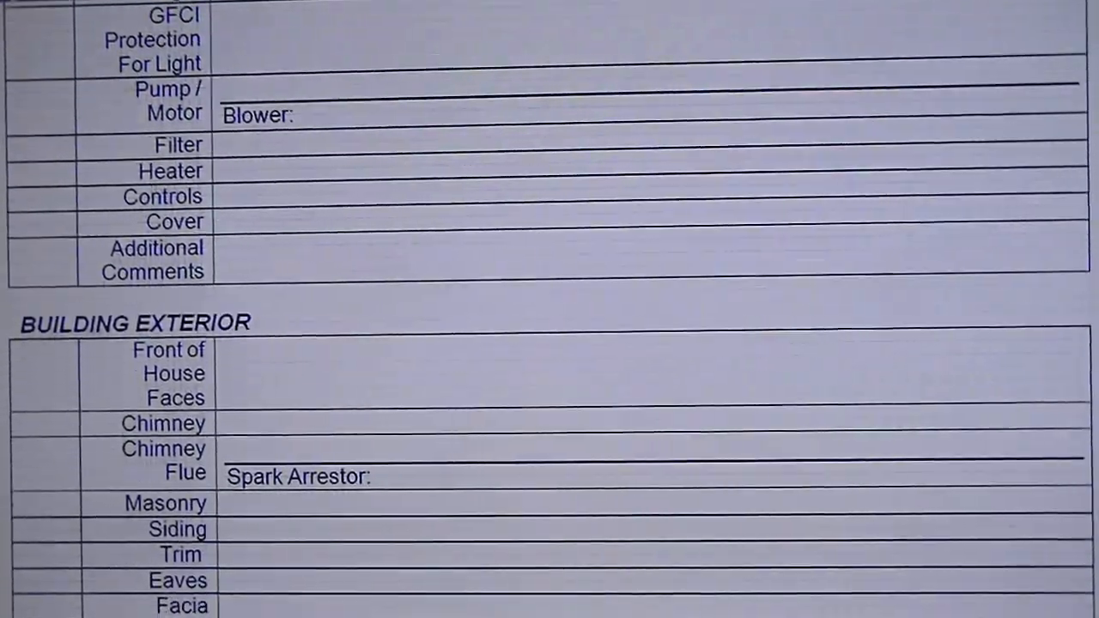
scroll(down, 3)
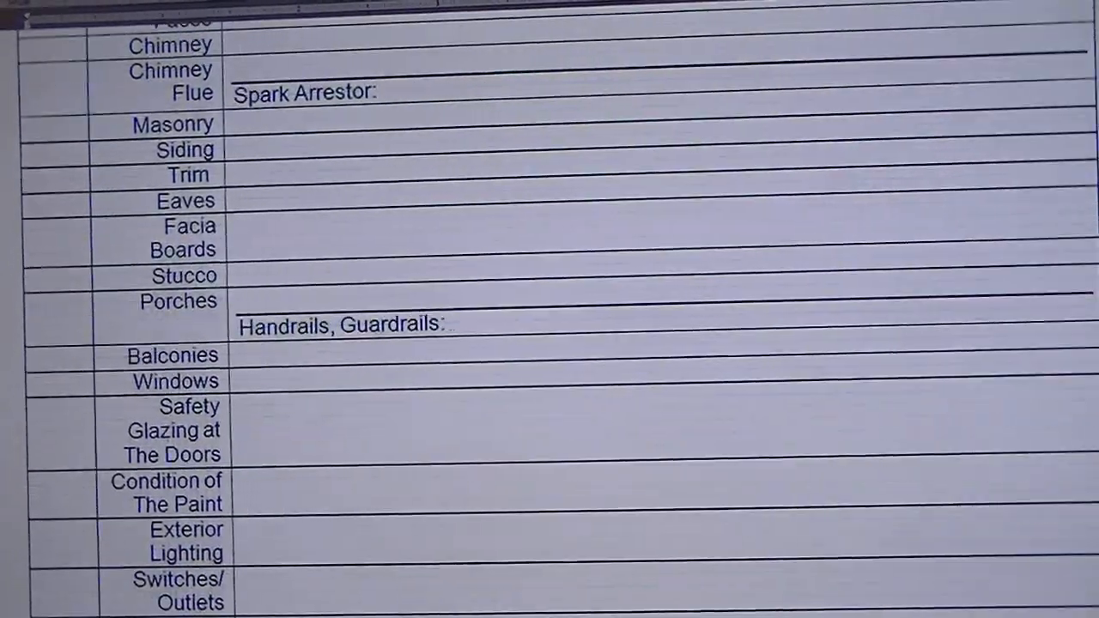
scroll(down, 3)
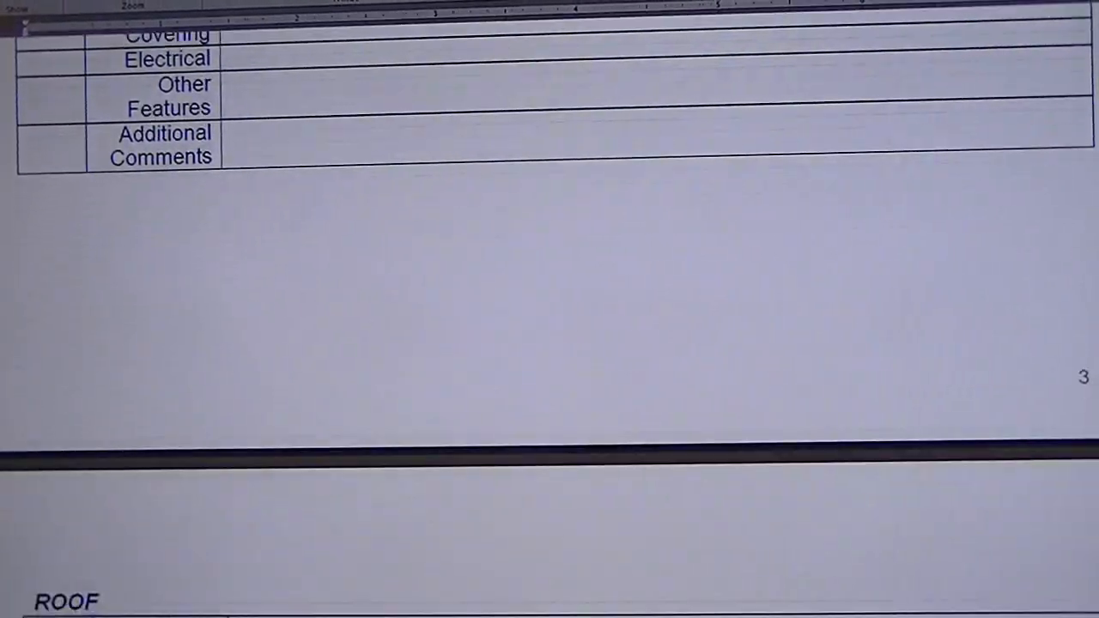
scroll(down, 3)
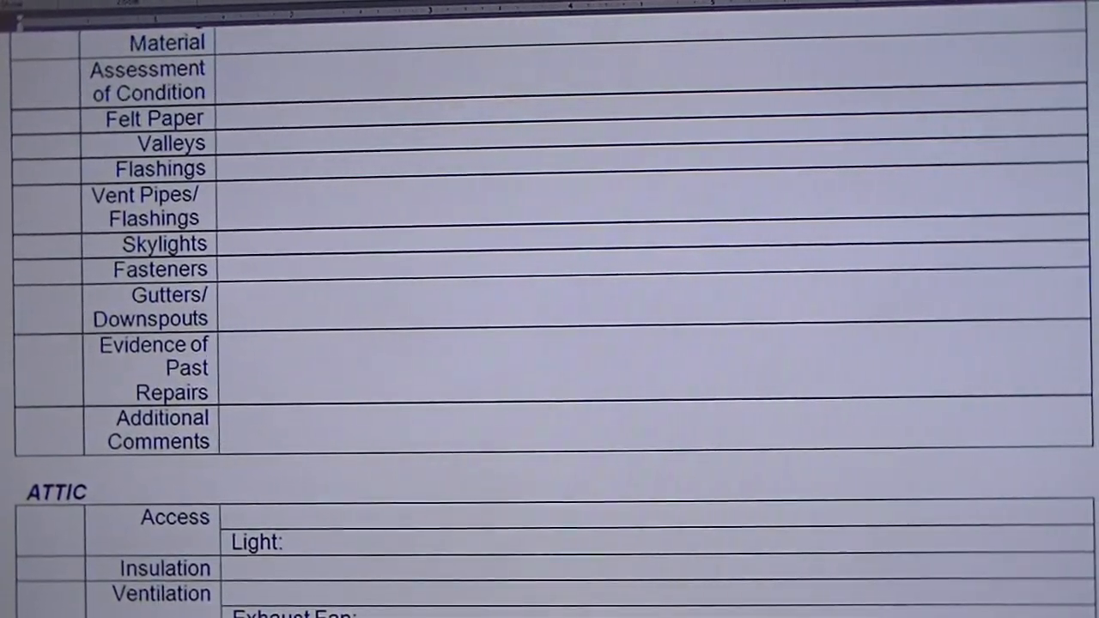
scroll(down, 3)
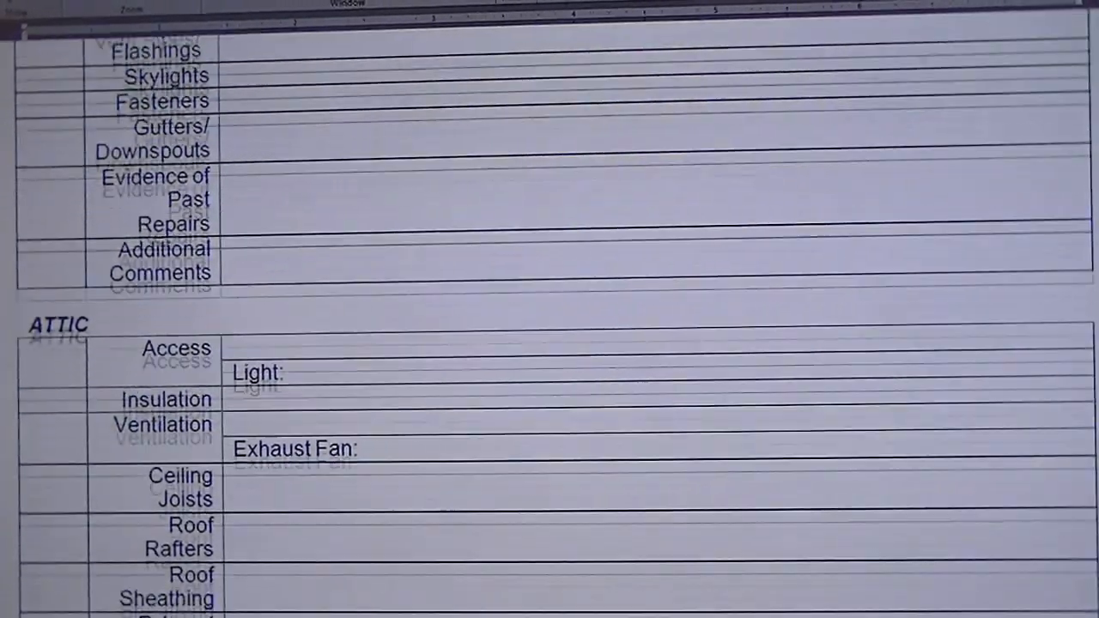
scroll(down, 3)
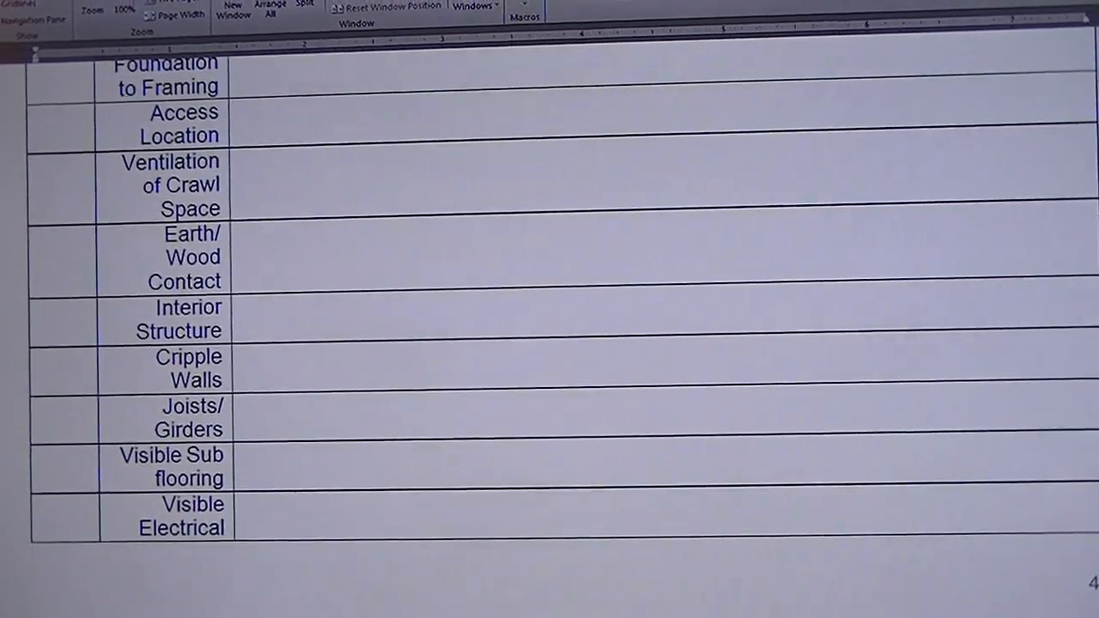
scroll(down, 3)
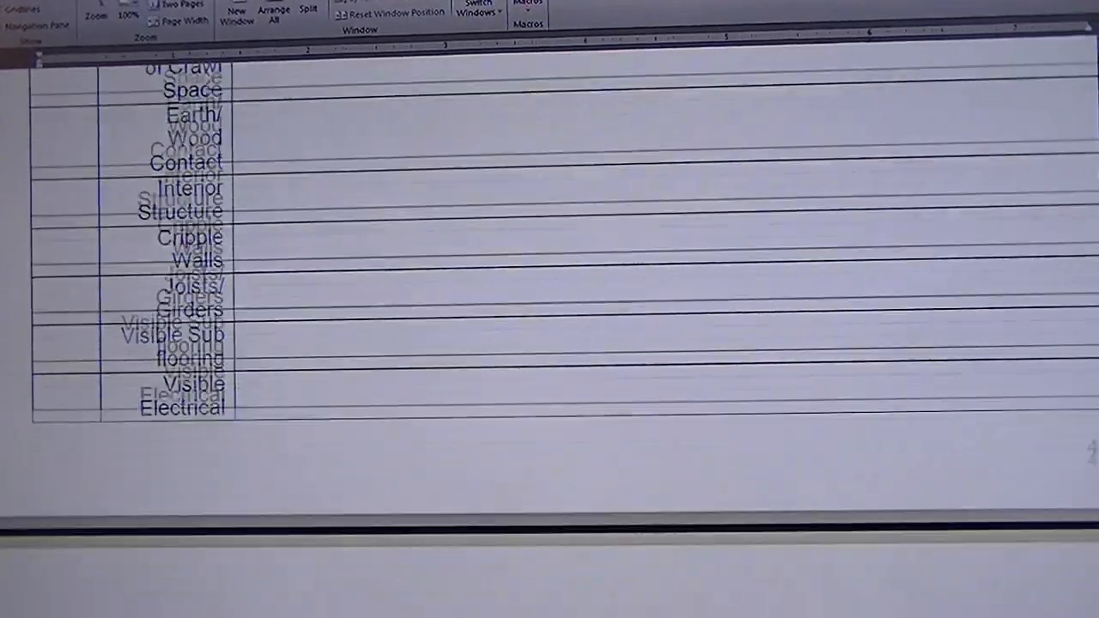
scroll(down, 3)
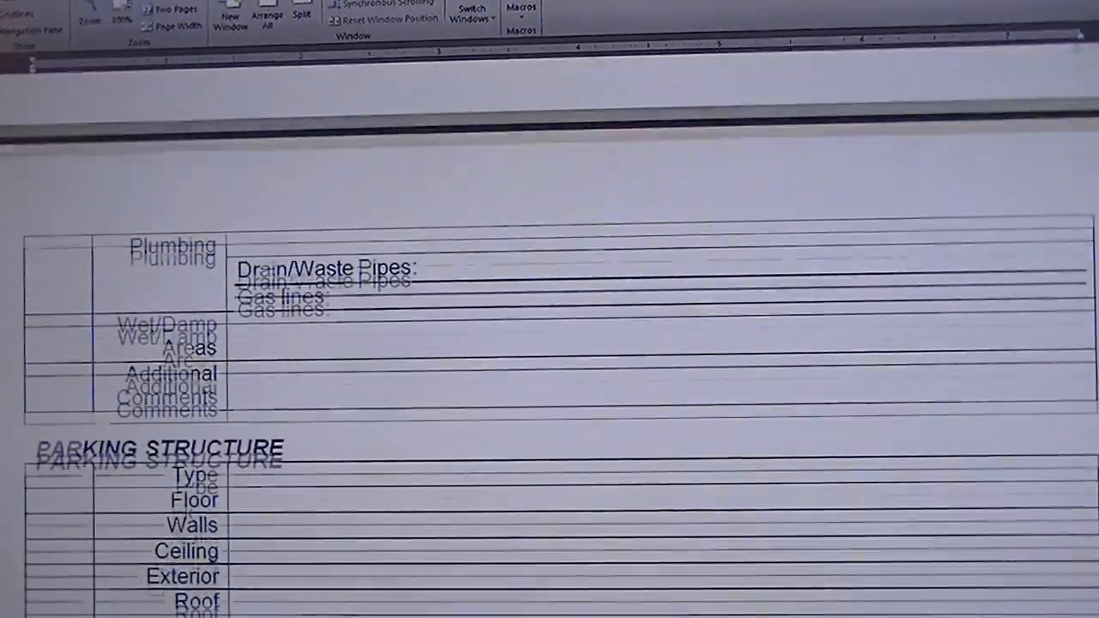
scroll(down, 3)
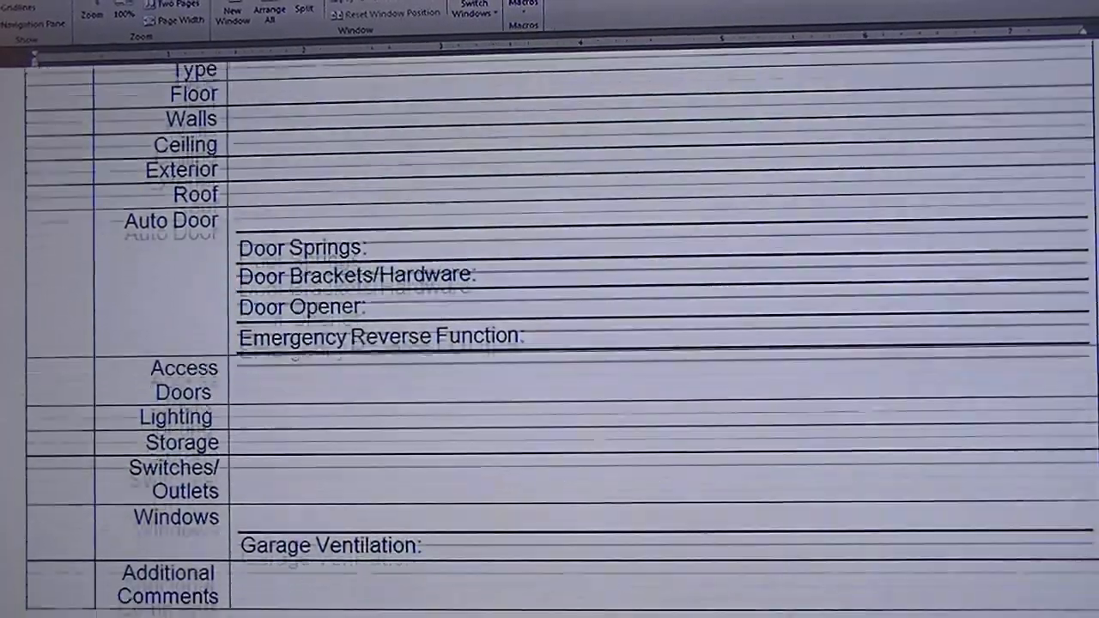
scroll(down, 3)
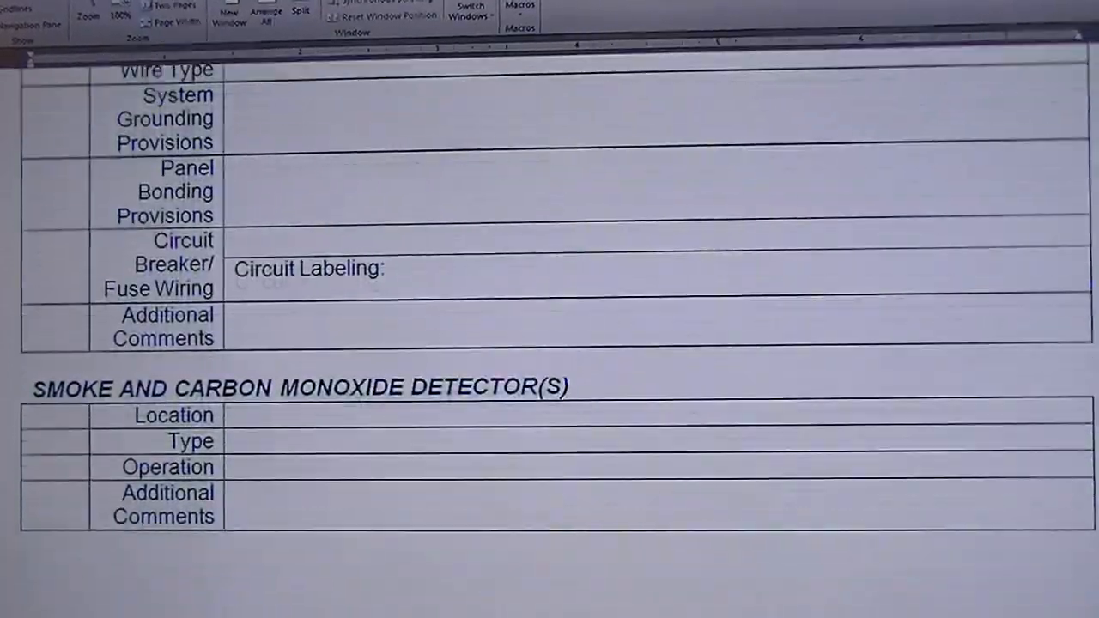
scroll(down, 3)
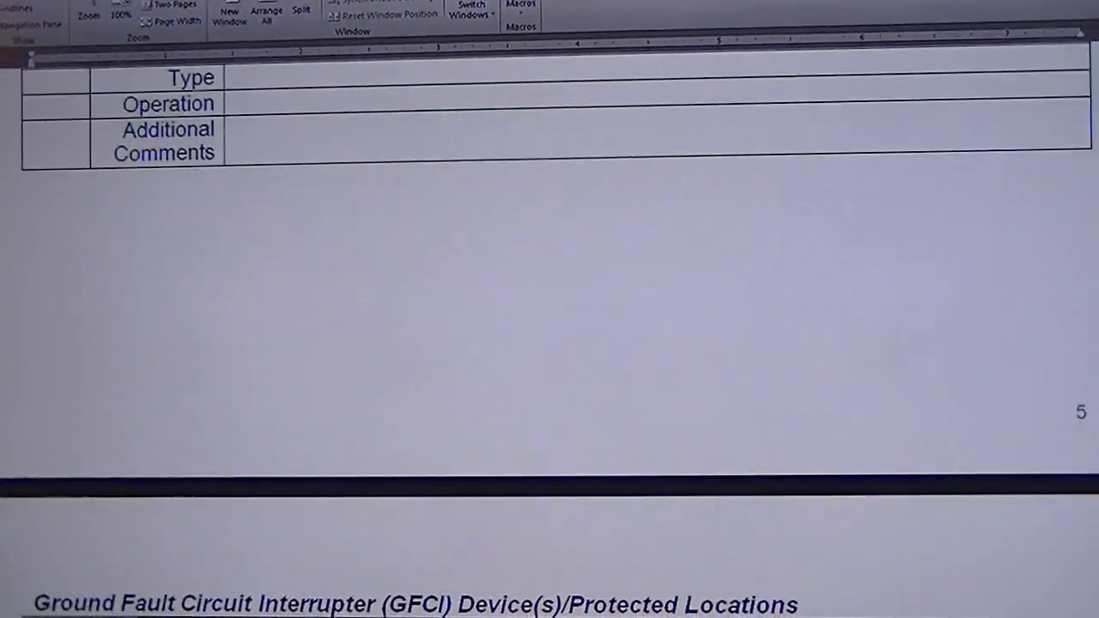